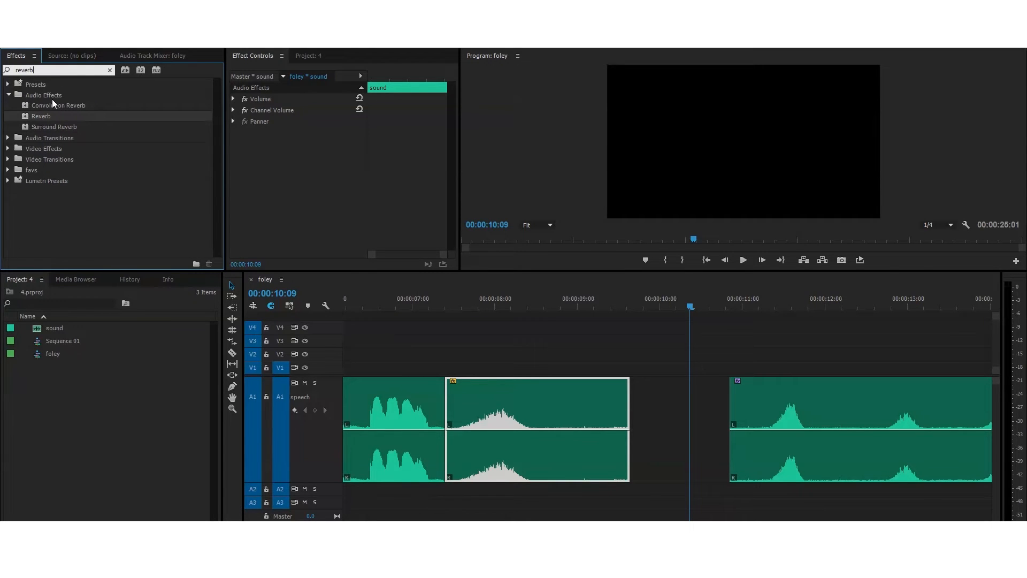
# - Filter the Effects panel to the EQ effects by searching 'eq'
pyautogui.click(109, 71)
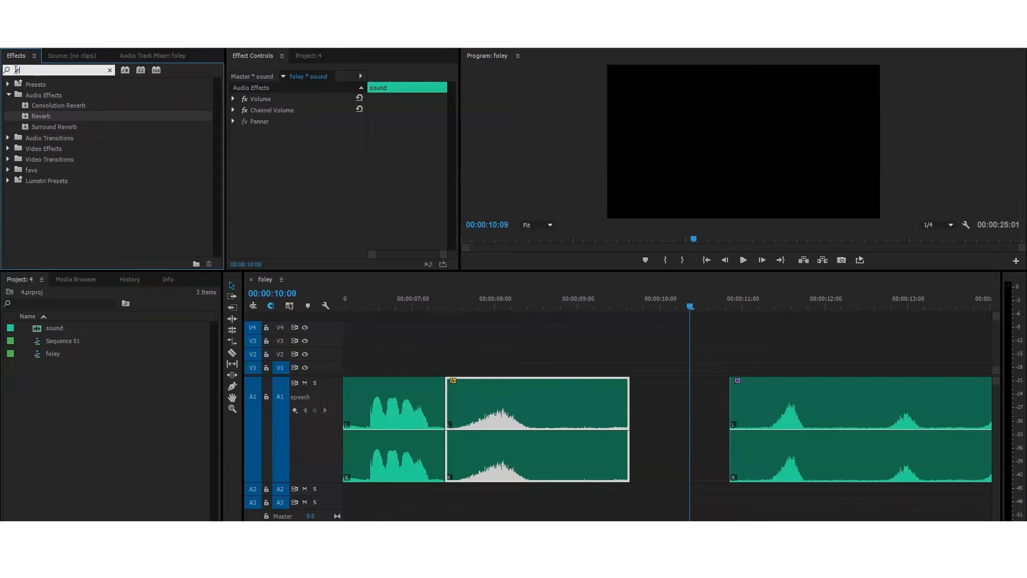
pyautogui.write('eq')
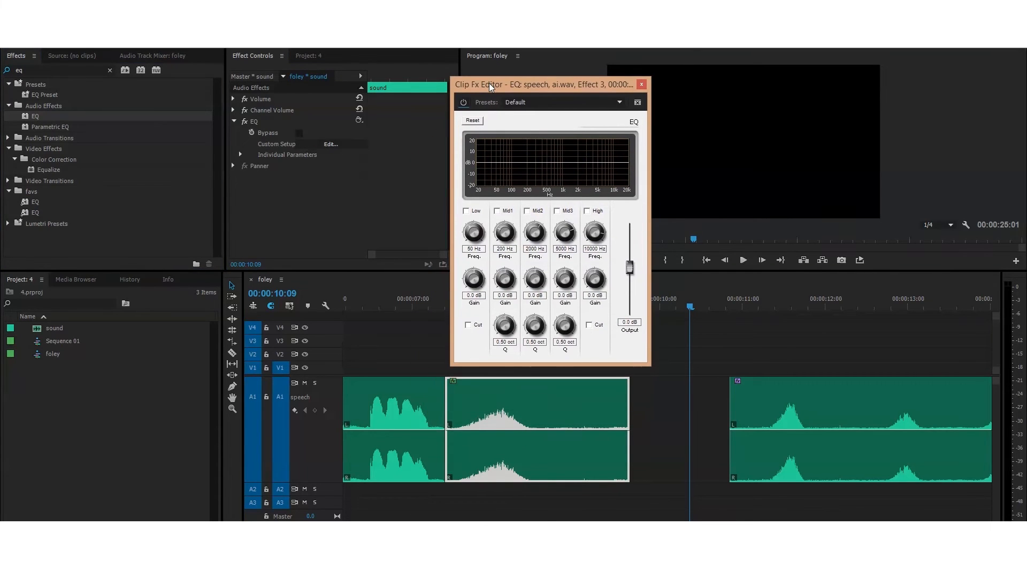
pyautogui.moveTo(630, 179)
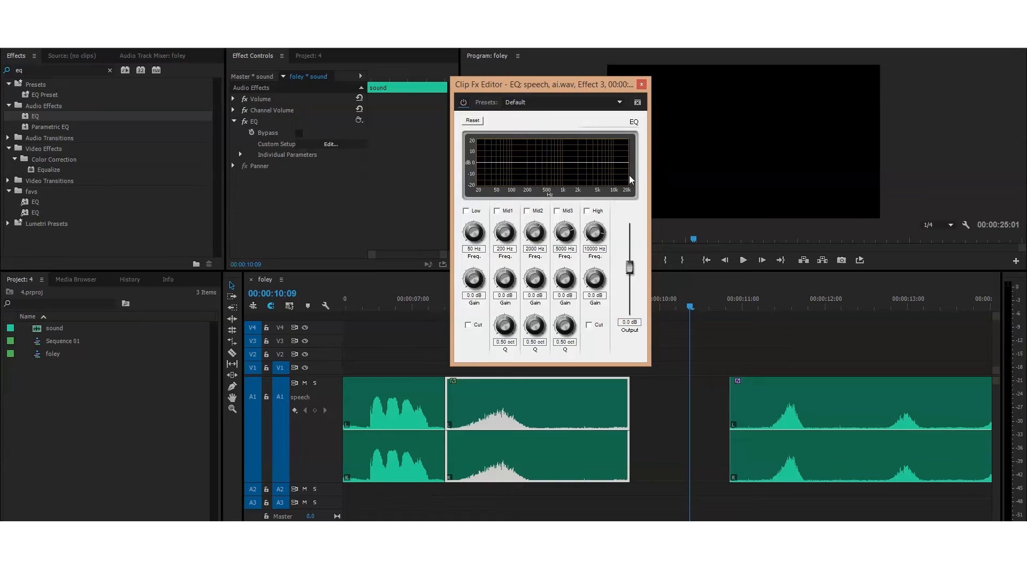
pyautogui.moveTo(630, 255)
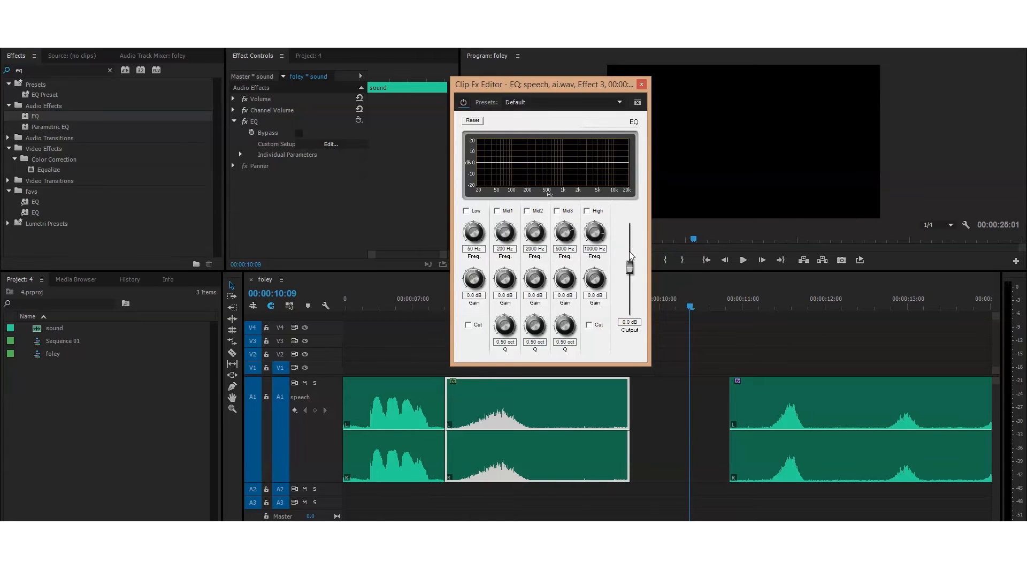
pyautogui.moveTo(628, 269)
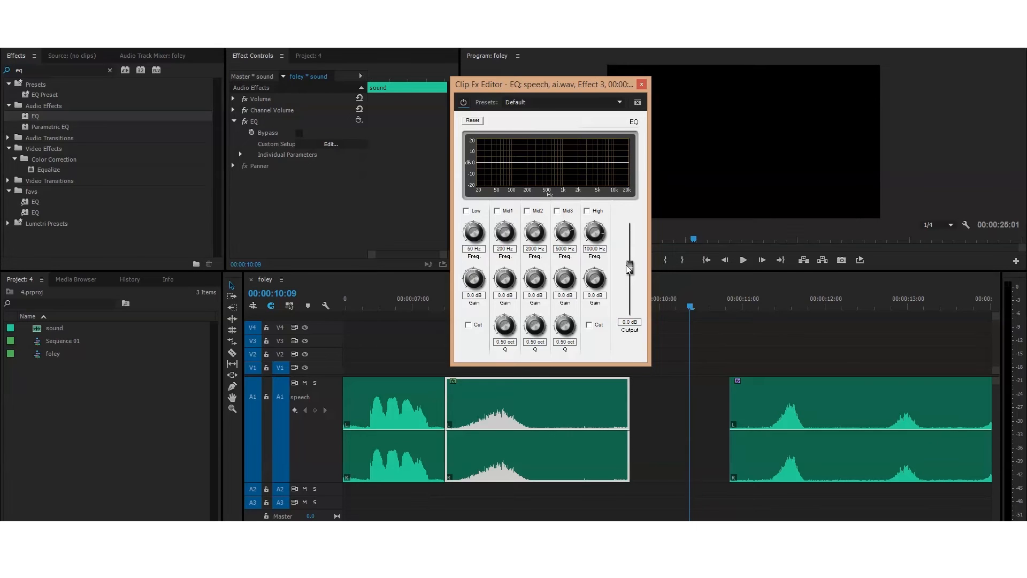
# - Drag the EQ graph points so the lows are boosted and the highs rolled off
pyautogui.moveTo(628, 265); pyautogui.dragTo(628, 285)
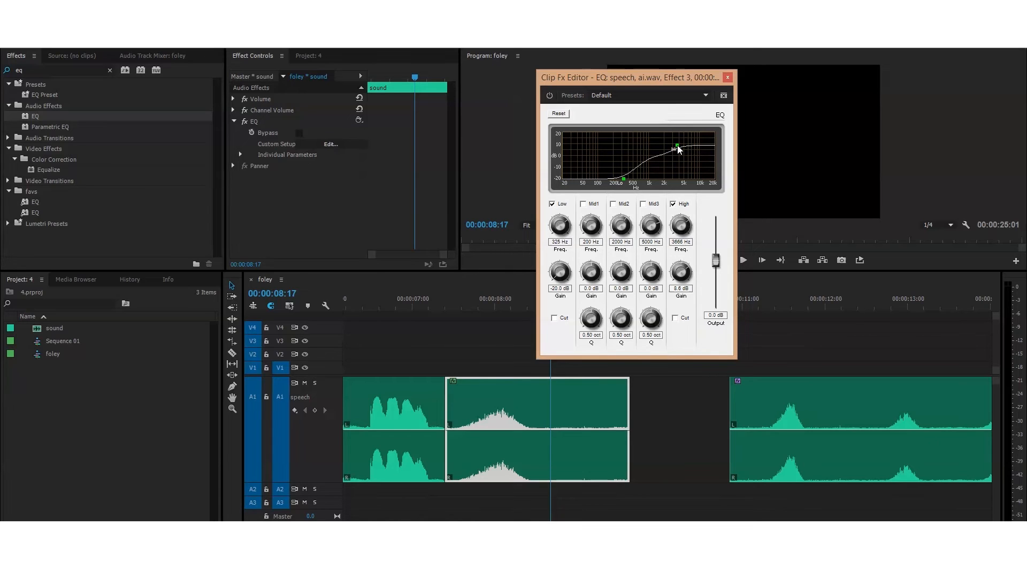
pyautogui.moveTo(622, 180); pyautogui.dragTo(634, 182)
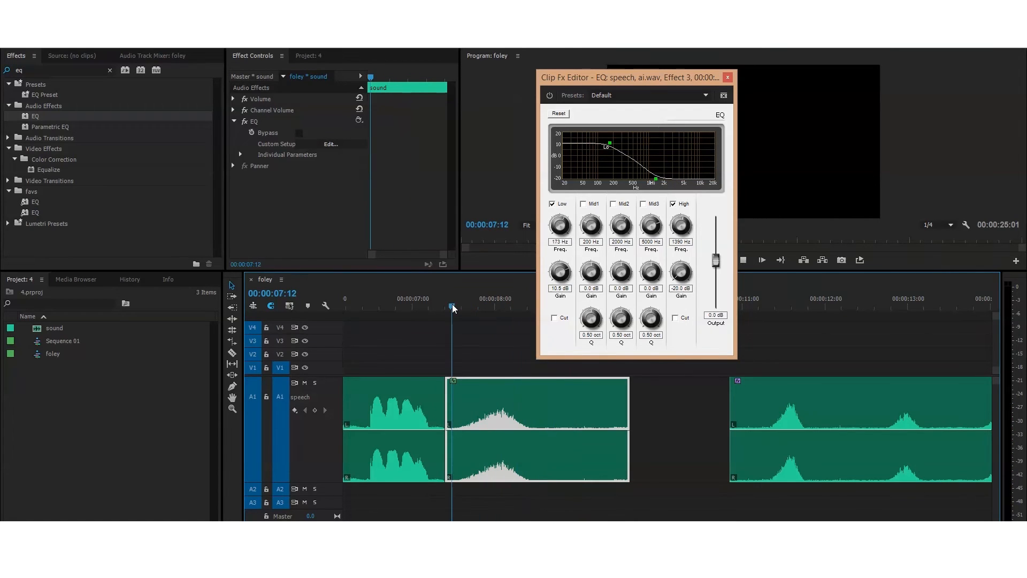
pyautogui.moveTo(716, 262); pyautogui.dragTo(716, 252)
pyautogui.write('rever')
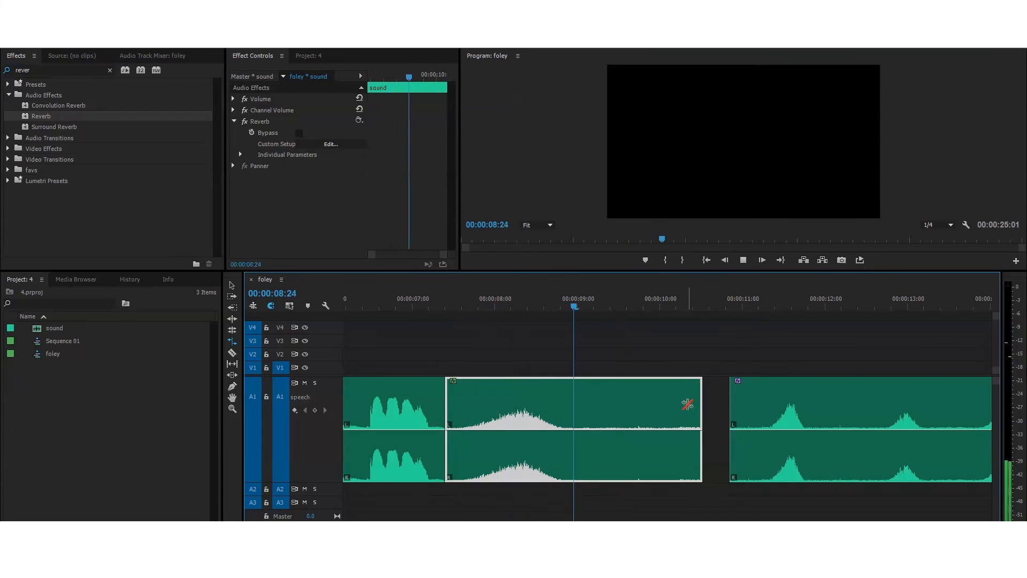
# - Rate-stretch the clip's edge to shorten it, then restore its length
pyautogui.moveTo(688, 403); pyautogui.dragTo(645, 403)
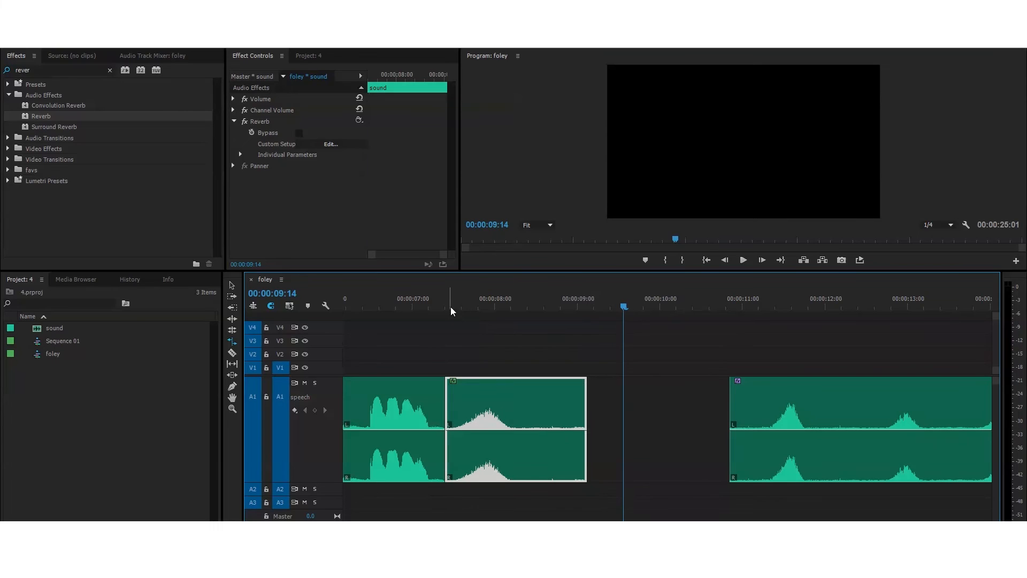
pyautogui.click(451, 307)
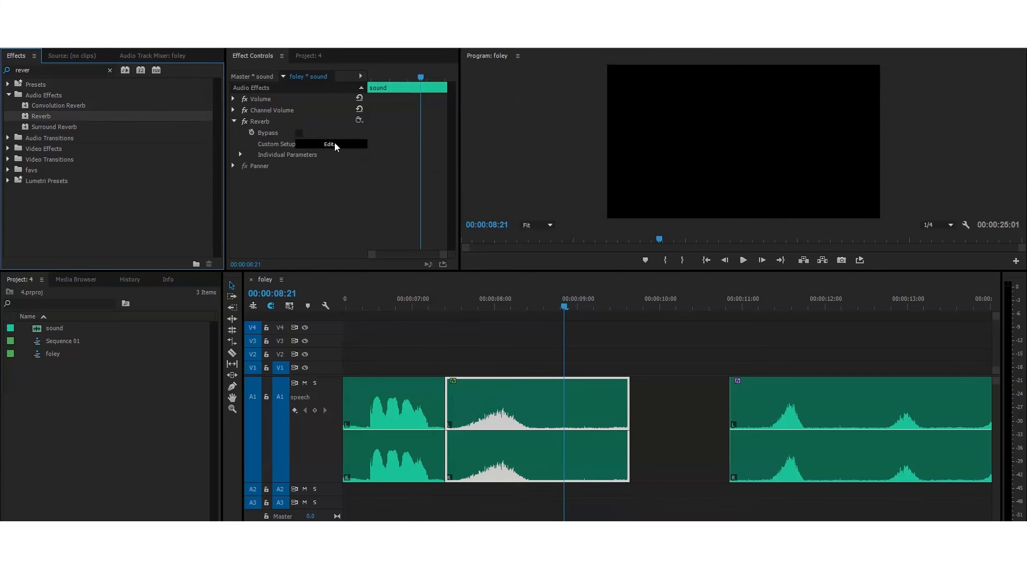
# - Choose the 'large room' Reverb preset and audition it from the clip start
pyautogui.click(329, 145)
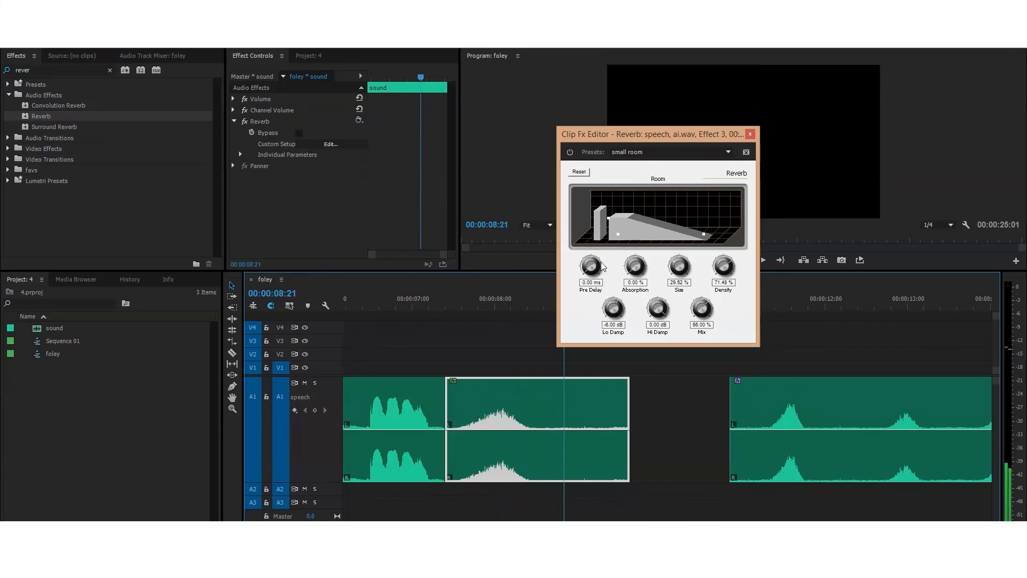
pyautogui.click(668, 151)
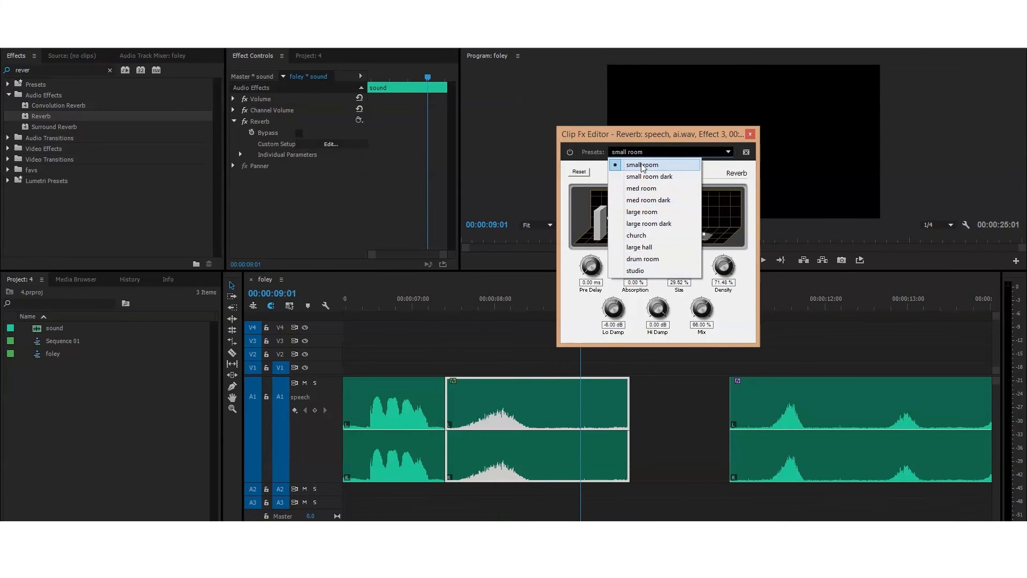
pyautogui.click(641, 211)
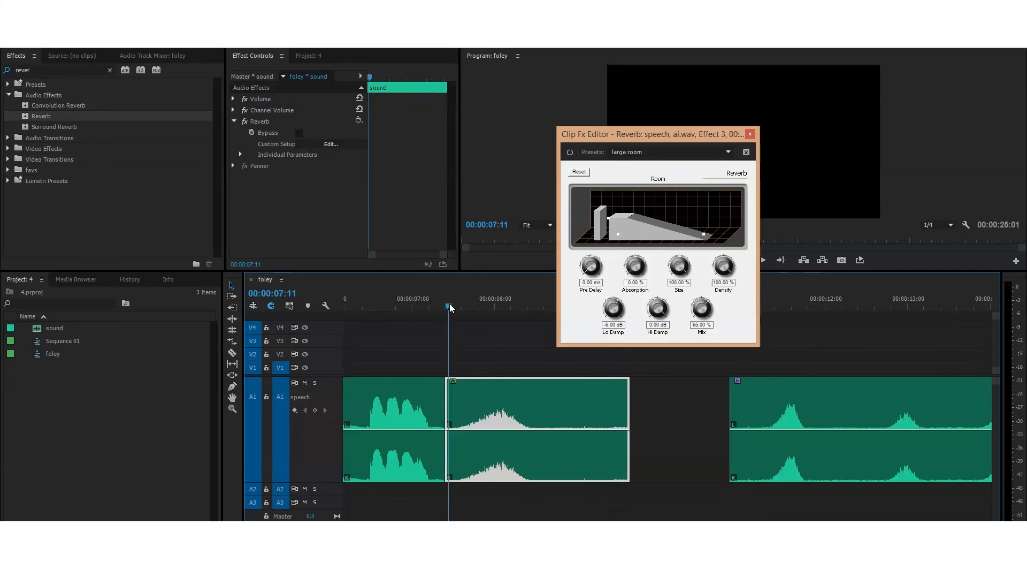
pyautogui.click(595, 298)
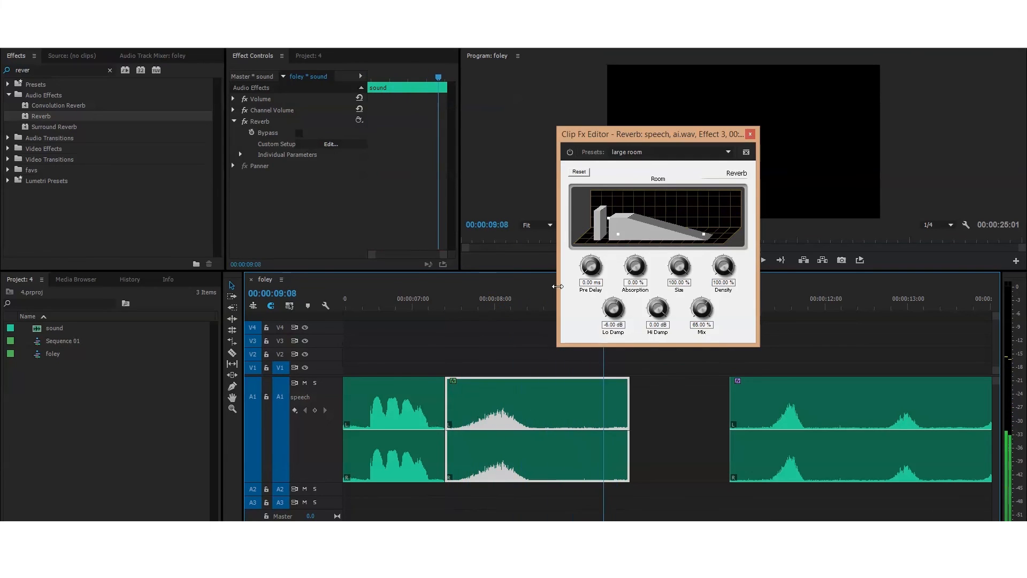
pyautogui.click(668, 150)
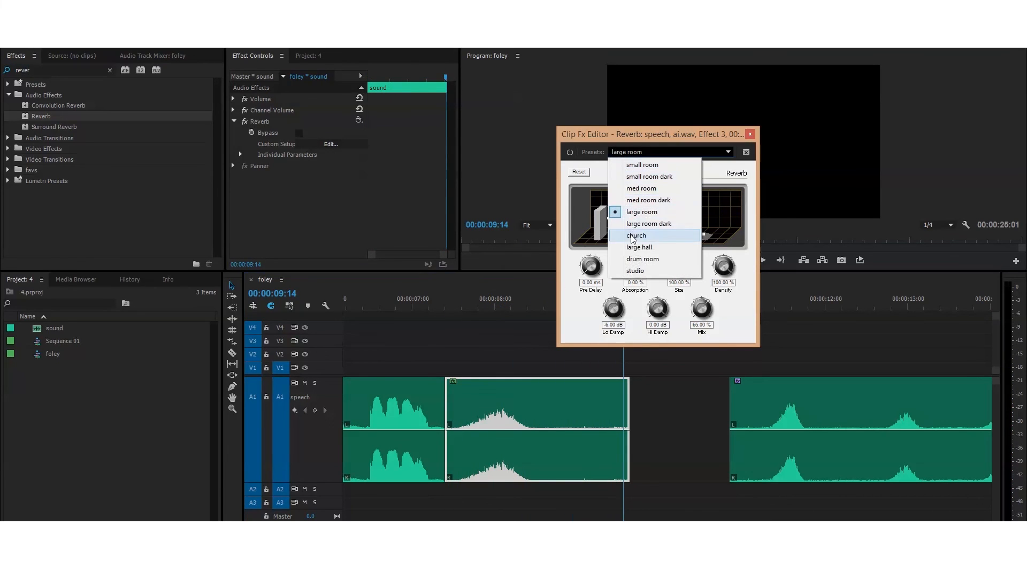